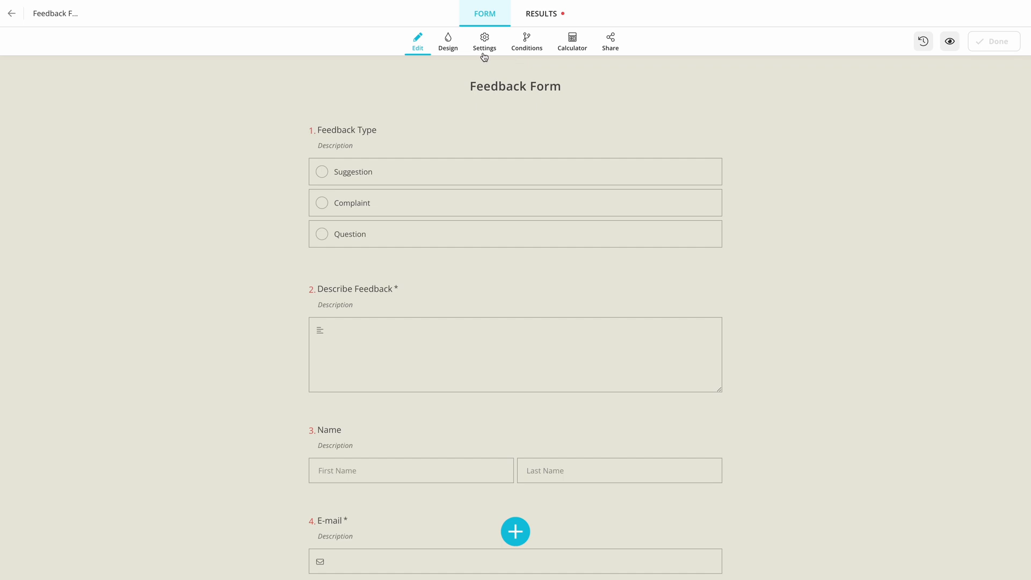
- Connect Intercom from the form's Settings > Integrations, log in, and authorize workspace access
left_click(484, 40)
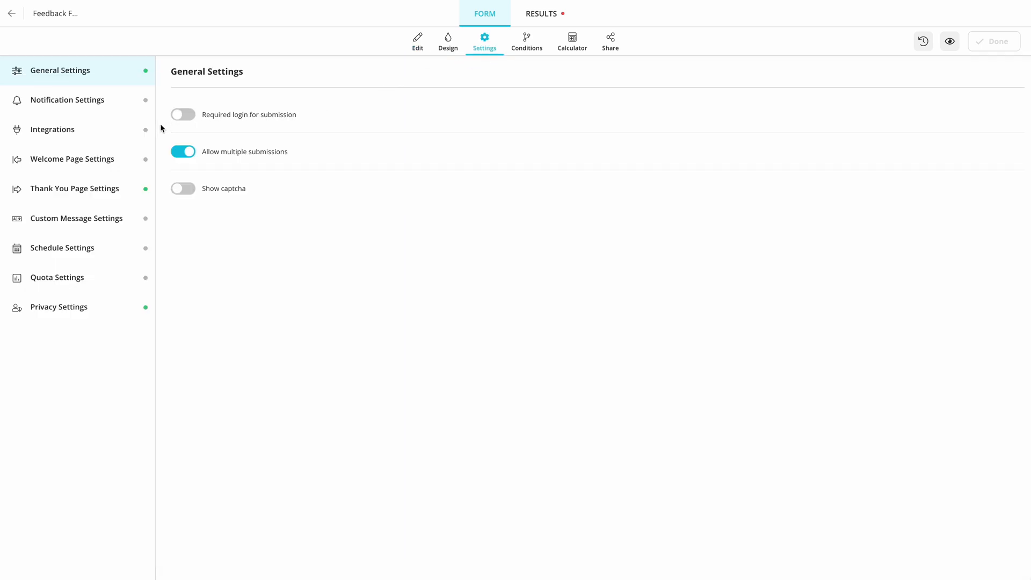
left_click(52, 129)
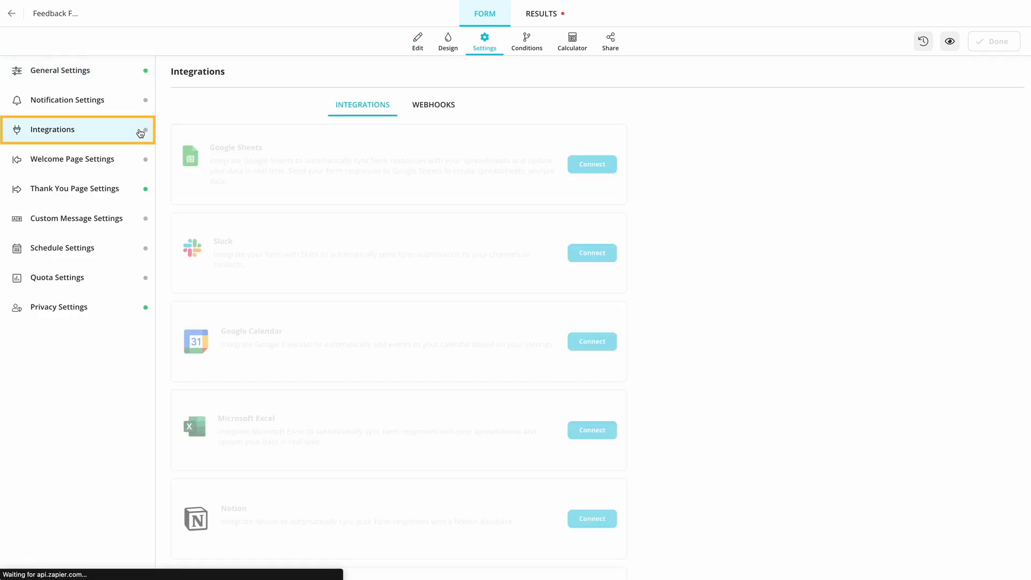
scroll("down", 3)
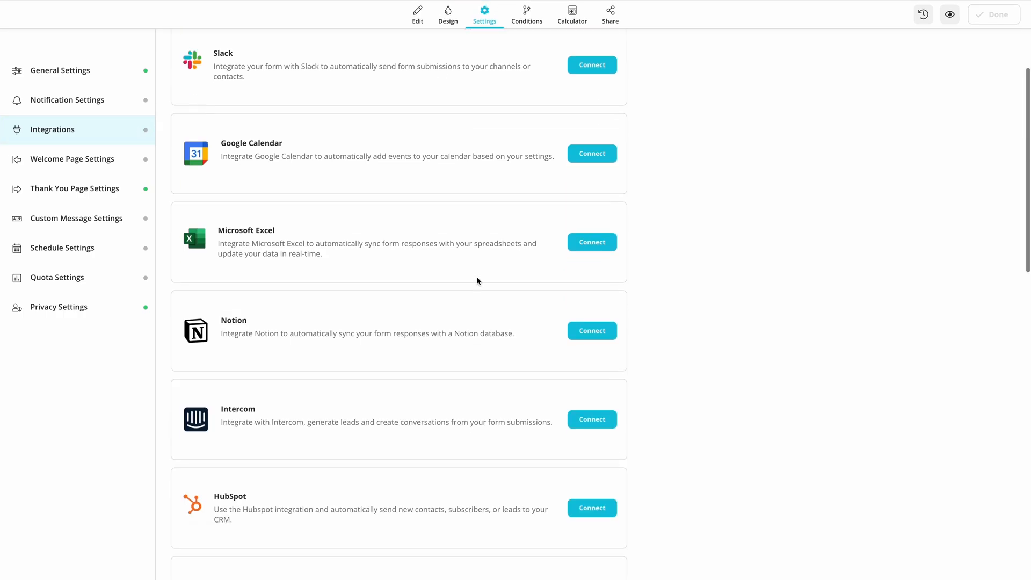
scroll("down", 3)
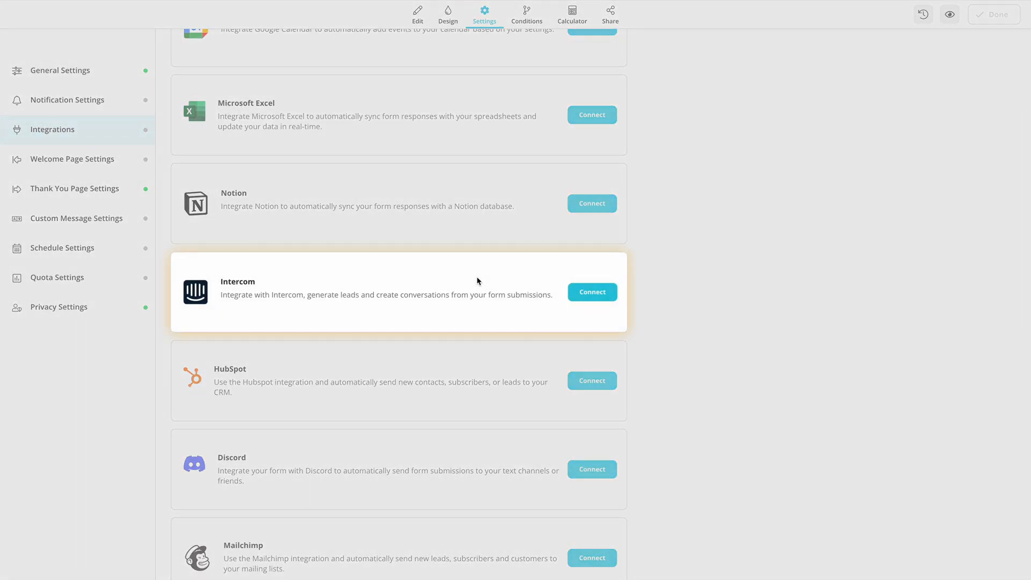
left_click(591, 293)
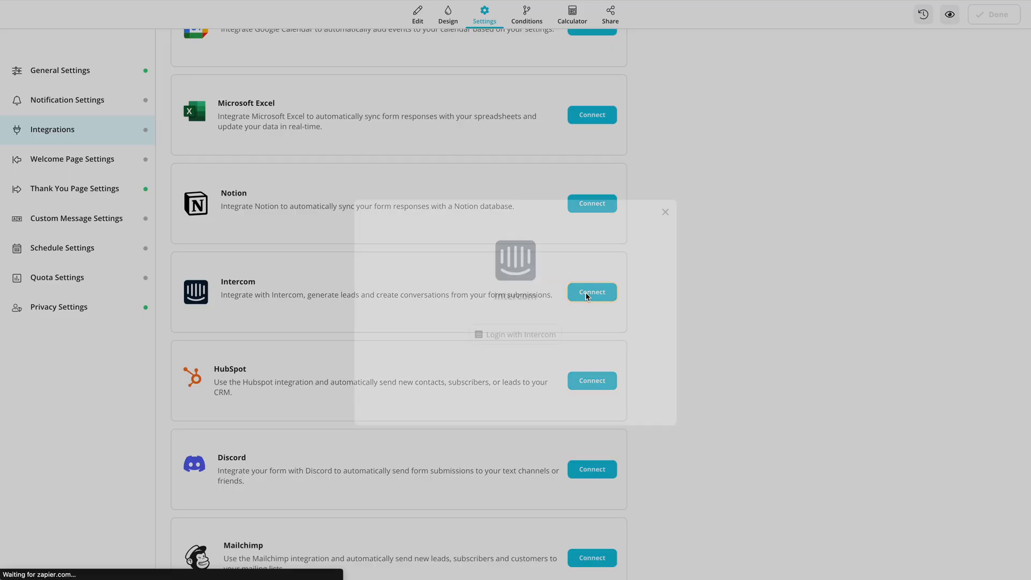
left_click(591, 292)
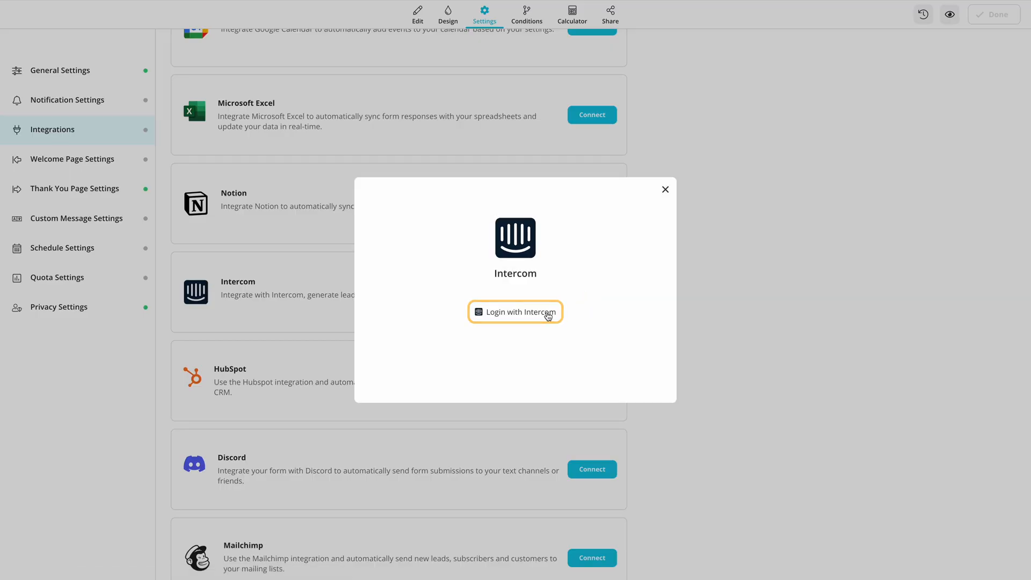
left_click(515, 312)
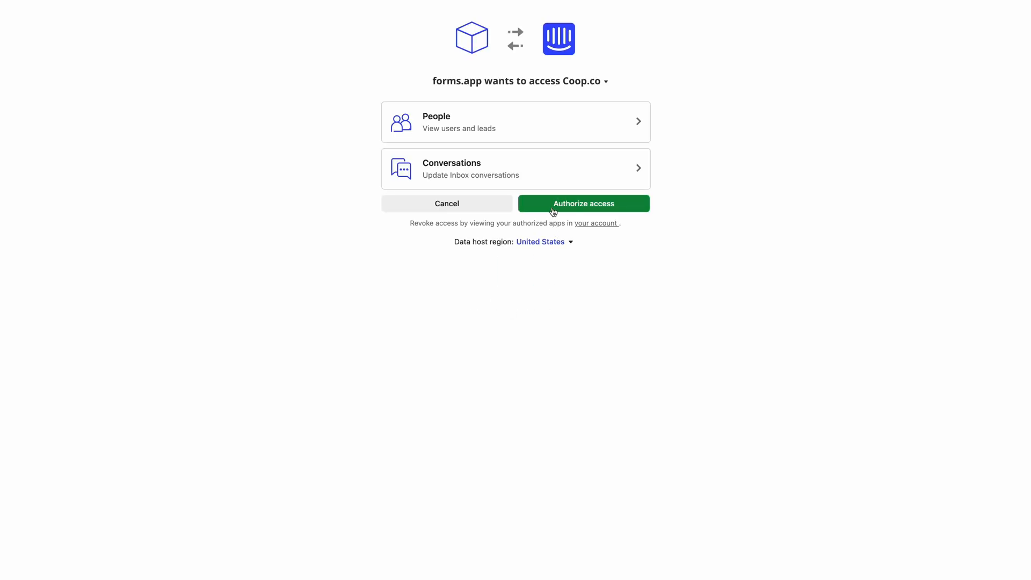
left_click(583, 203)
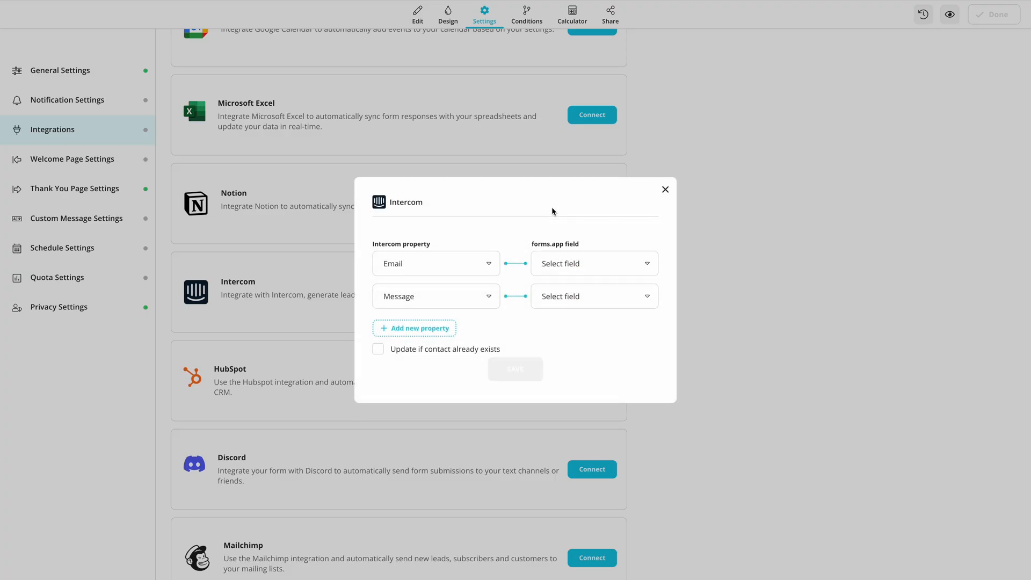
- Map Intercom Email to '1. E-mail' and Message to '2. Describe Feedback'
left_click(592, 263)
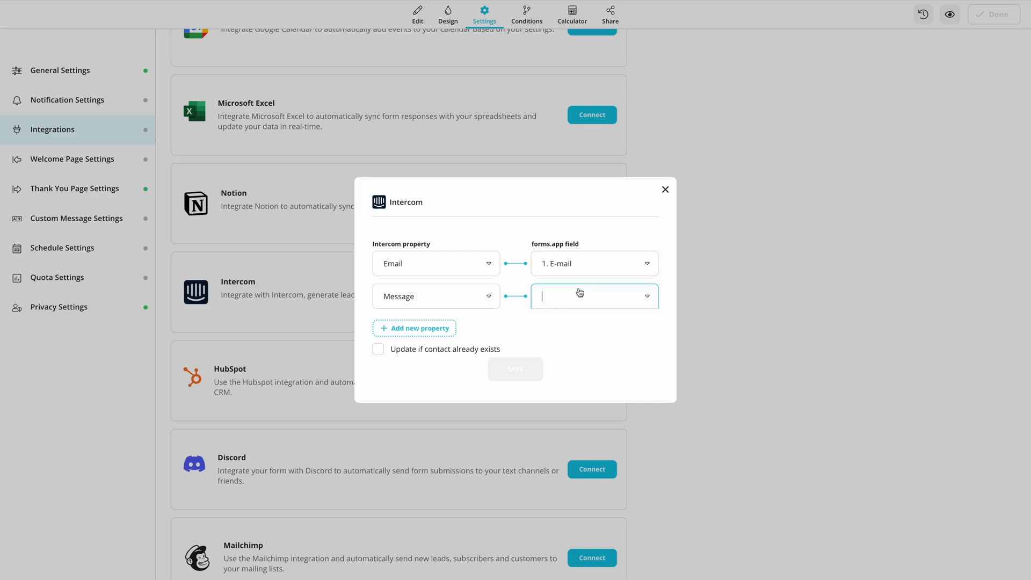
left_click(594, 296)
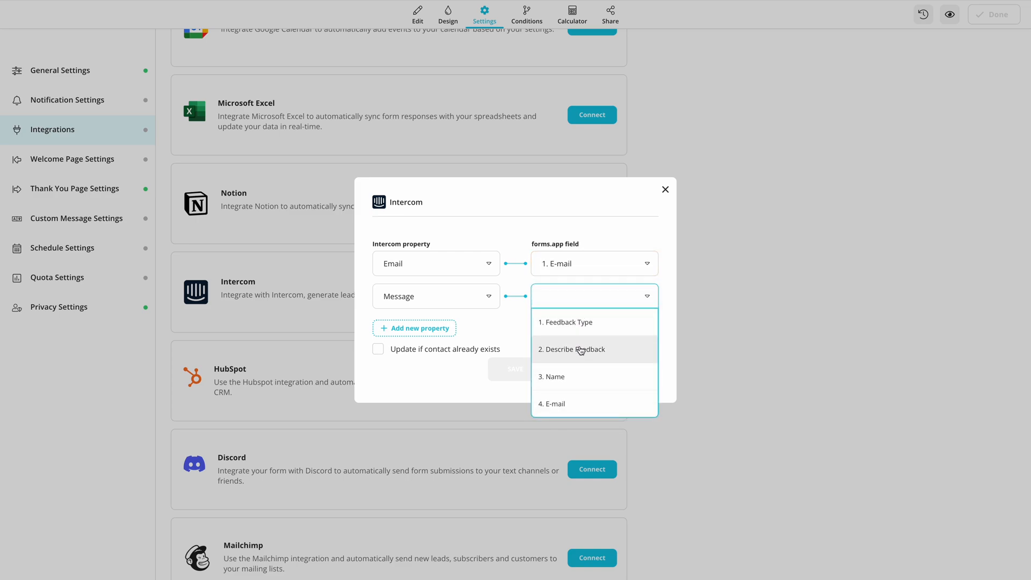
left_click(575, 349)
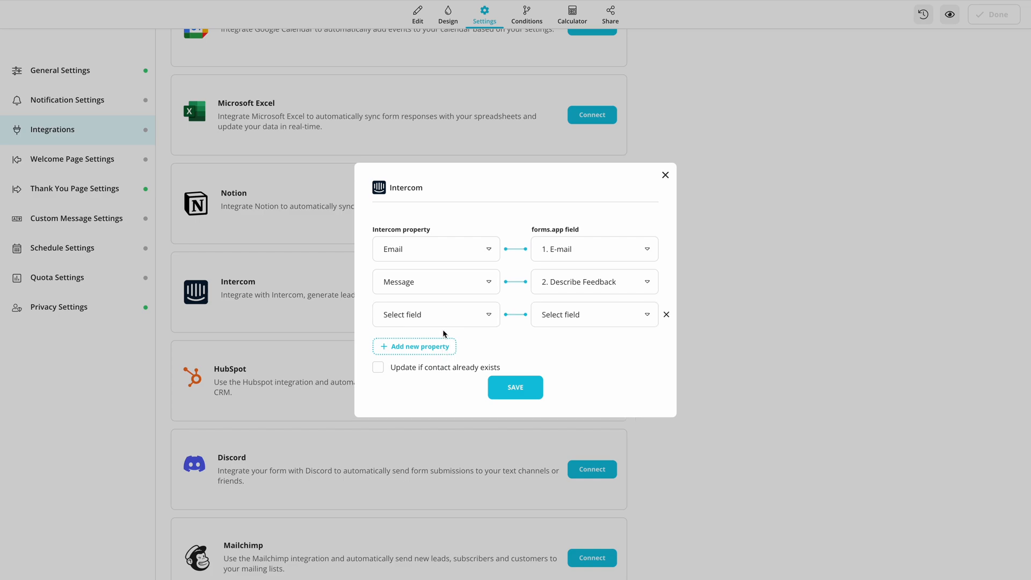
- Set the third mapping row to Intercom Name linked to '3. Name'
left_click(435, 313)
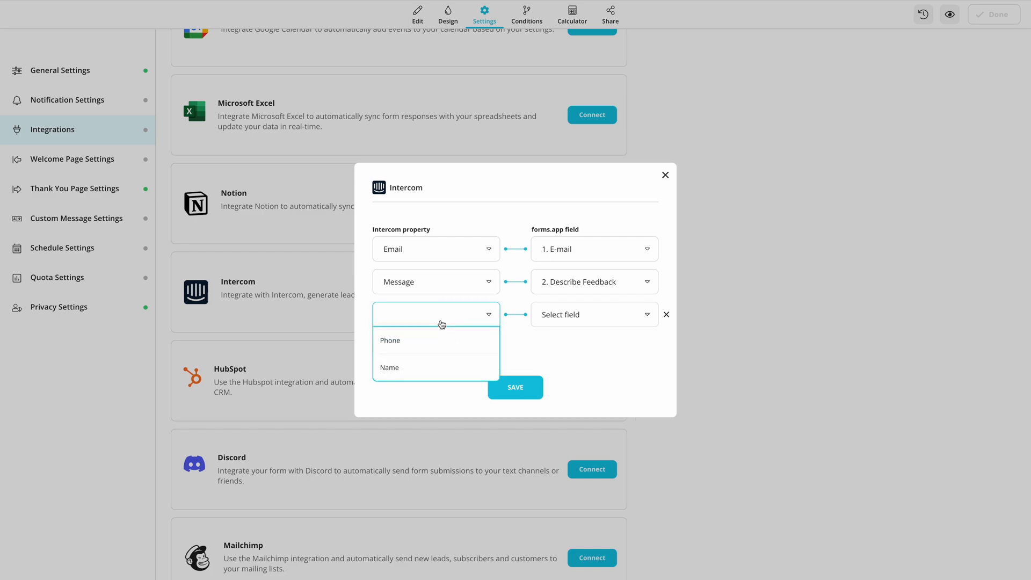
left_click(389, 367)
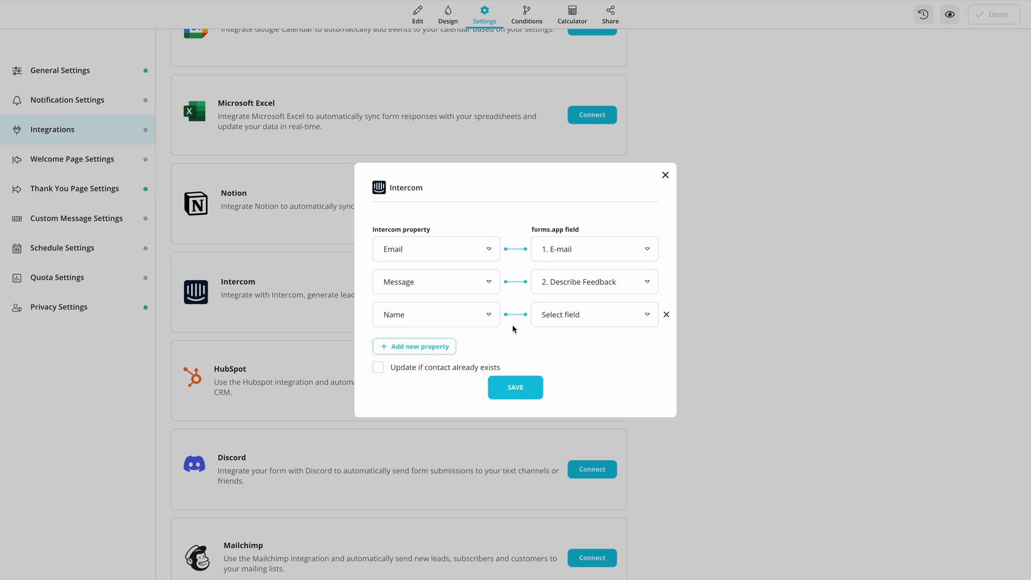
left_click(593, 313)
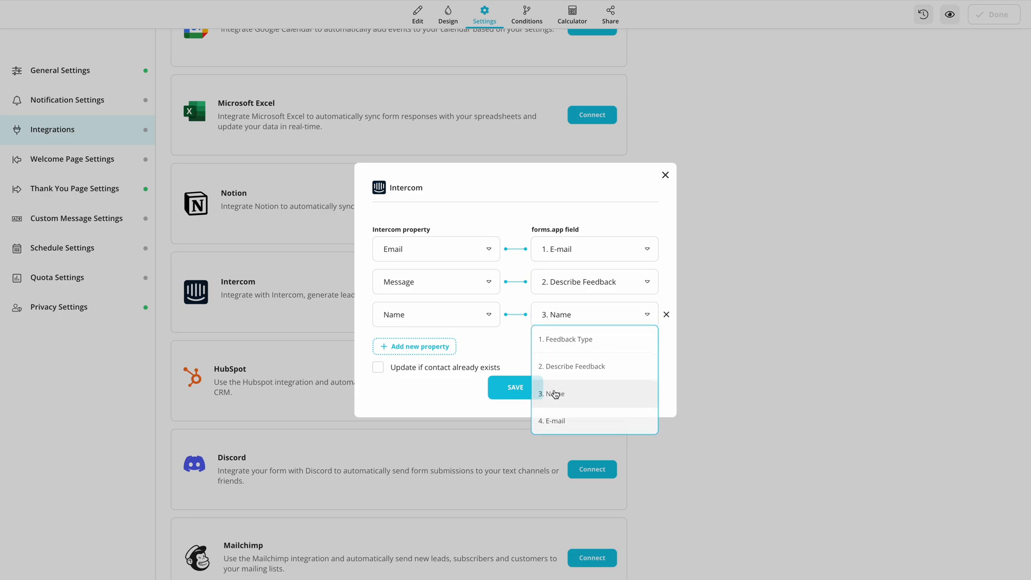
left_click(557, 393)
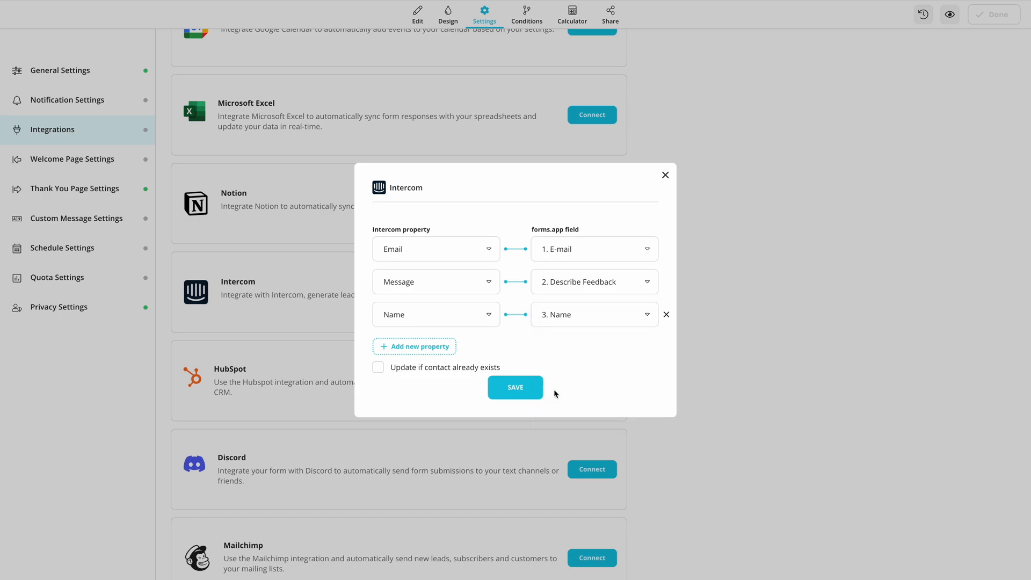
- Enable 'Update if contact already exists', save the Intercom integration, and preview the form
left_click(378, 366)
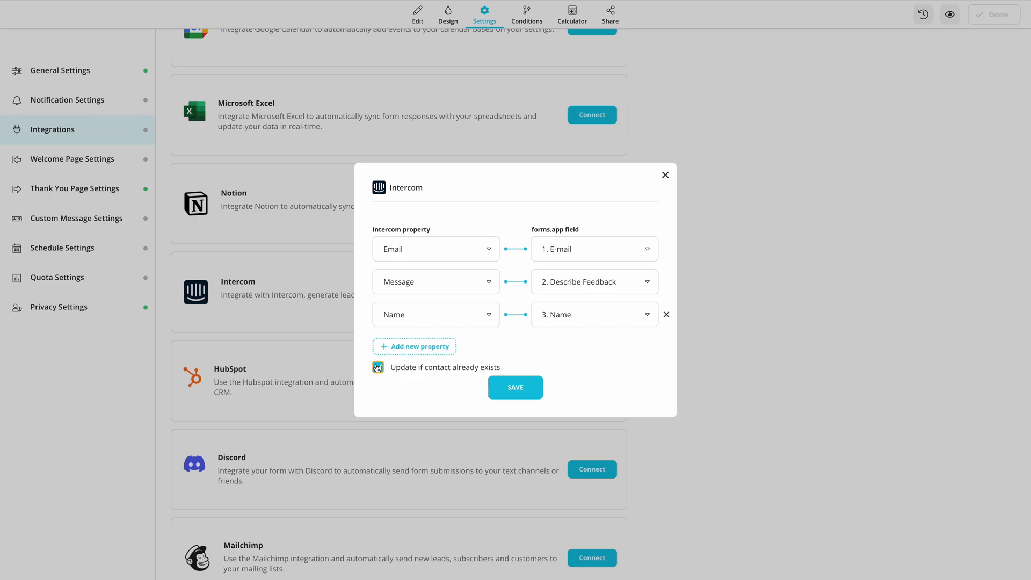
left_click(378, 367)
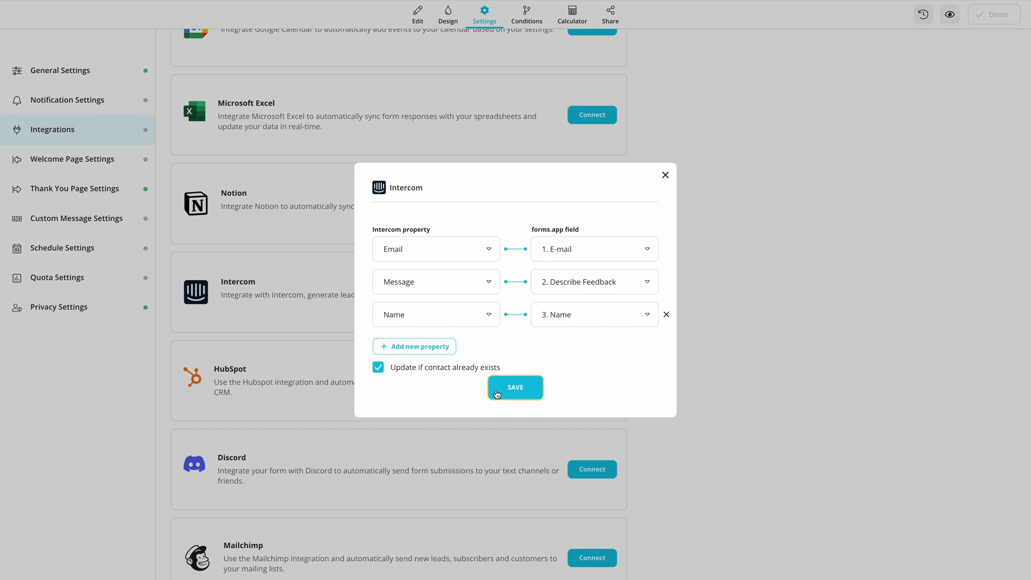
left_click(516, 387)
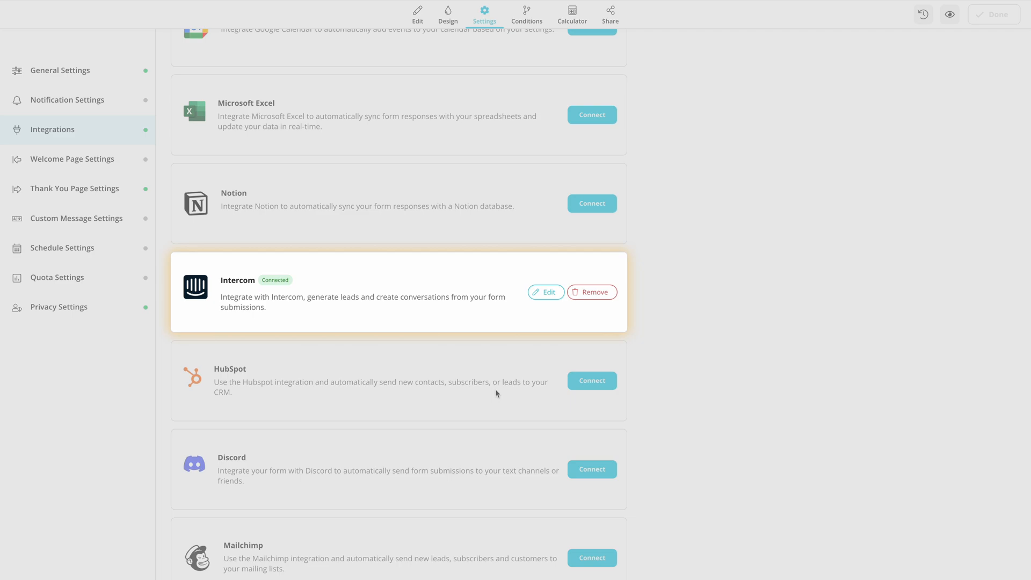
left_click(949, 14)
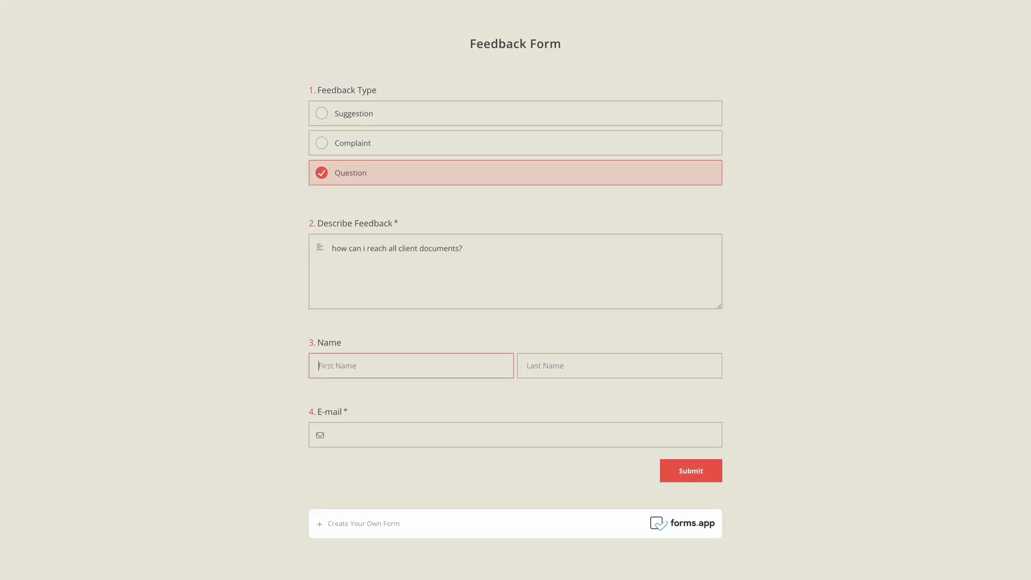